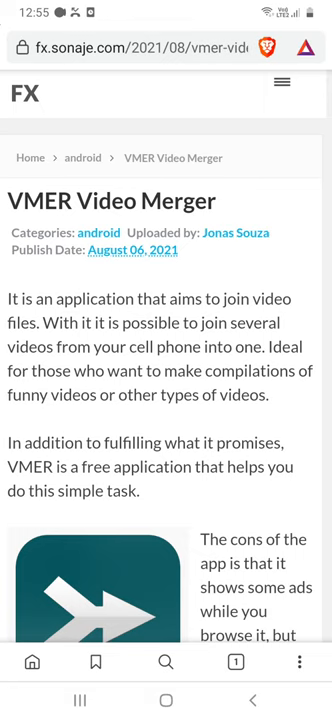
# Reach the VMER Video Merger Joiner Free listing in Google Play from the article's Download link
pyautogui.scroll(-3)
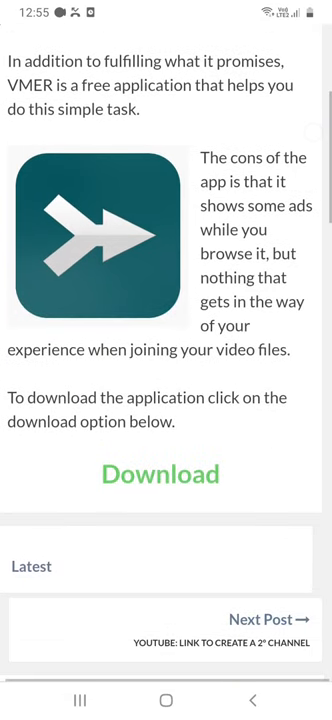
pyautogui.scroll(3)
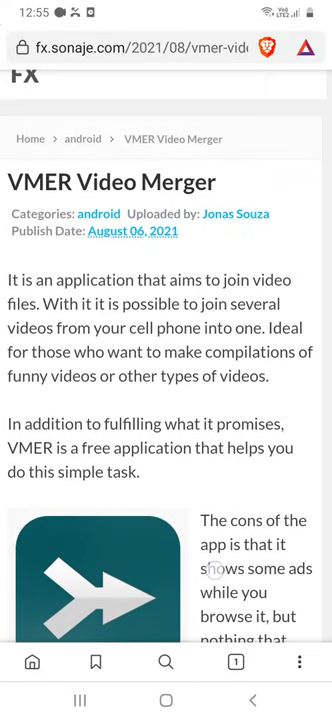
pyautogui.scroll(-3)
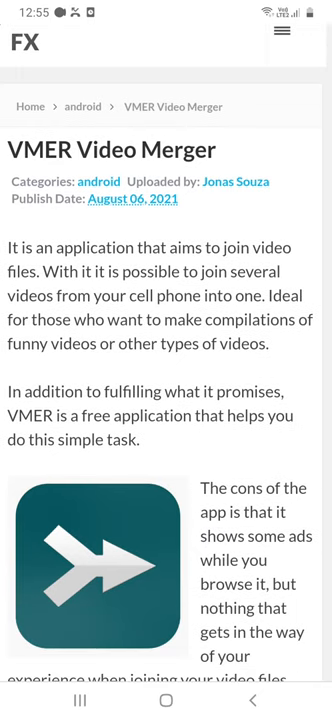
pyautogui.scroll(-3)
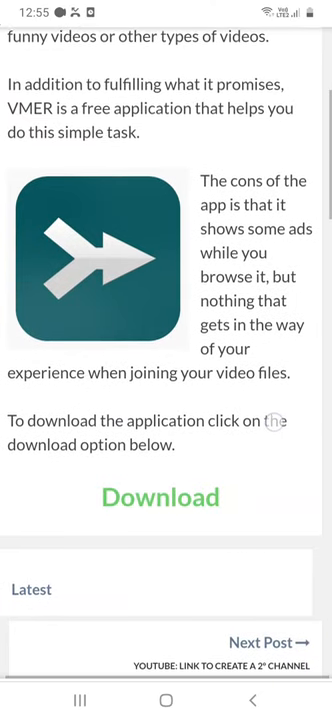
pyautogui.click(164, 496)
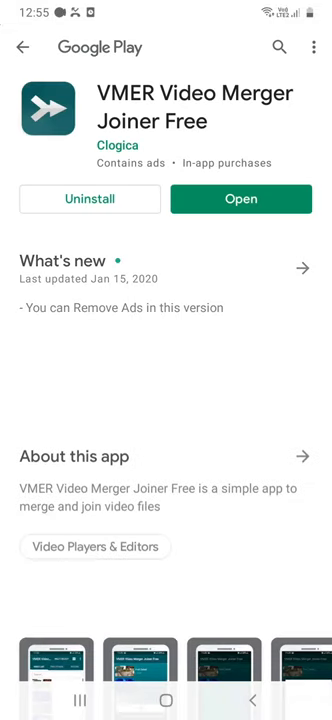
# Launch the installed VMER app from its Play Store page
pyautogui.scroll(-3)
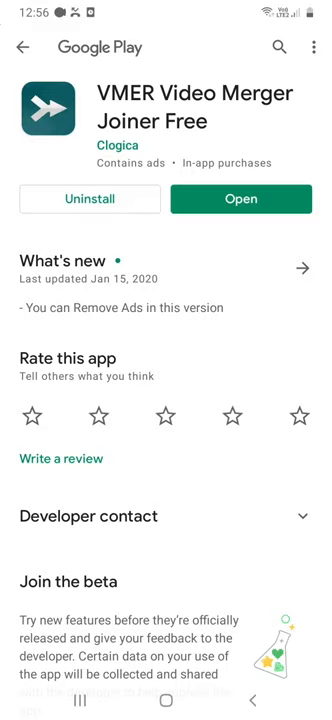
pyautogui.click(248, 200)
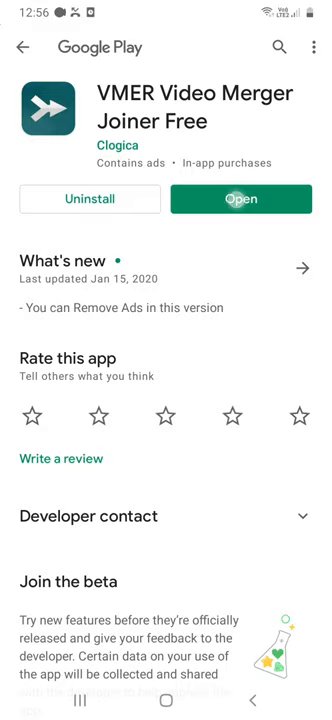
# Show VMER's Video List of device clips, backing out once and returning to it
pyautogui.click(240, 200)
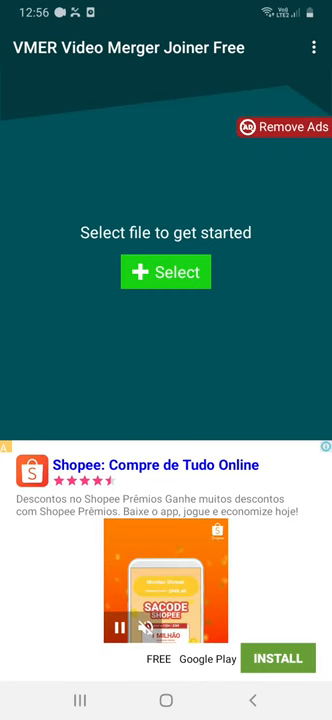
pyautogui.click(166, 272)
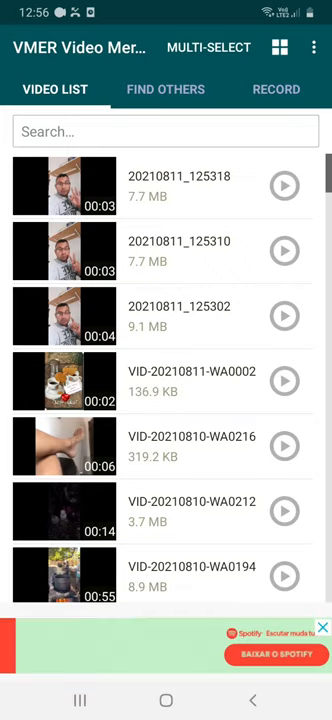
pyautogui.press('back')
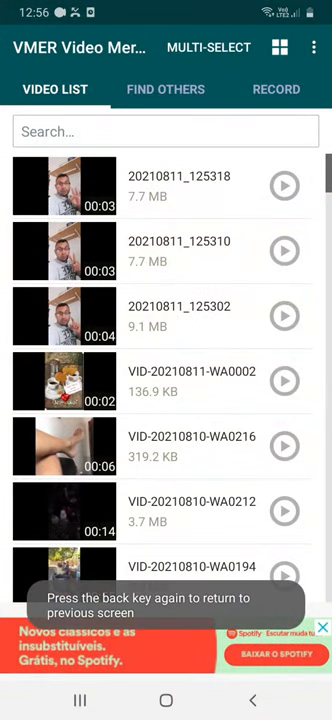
pyautogui.press('Back')
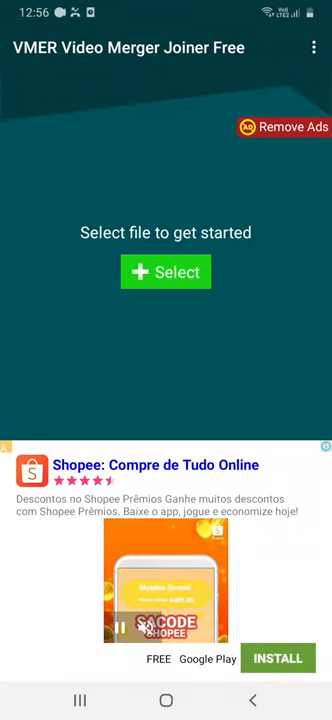
pyautogui.click(164, 272)
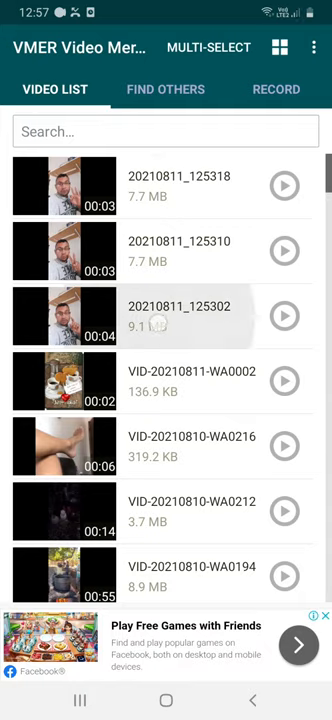
# Multi-select clips 20210811_125302, 125310 and 125318 and confirm them into the merge list
pyautogui.click(164, 316)
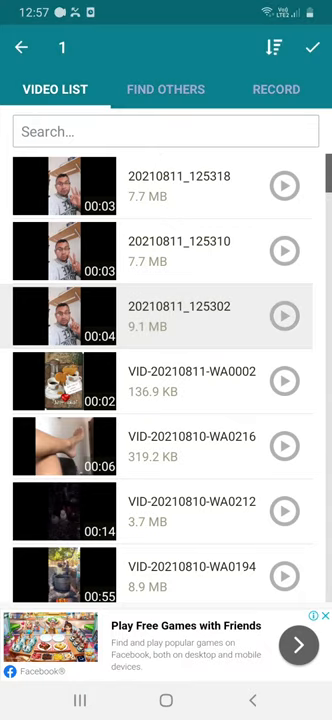
pyautogui.click(180, 252)
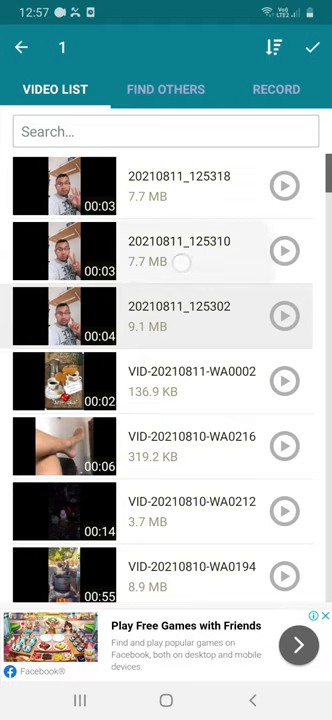
pyautogui.click(166, 252)
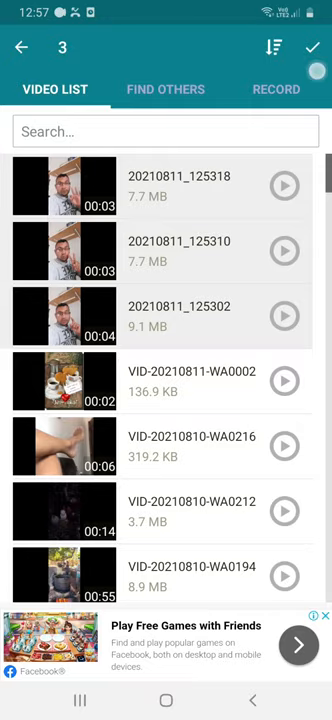
pyautogui.click(276, 88)
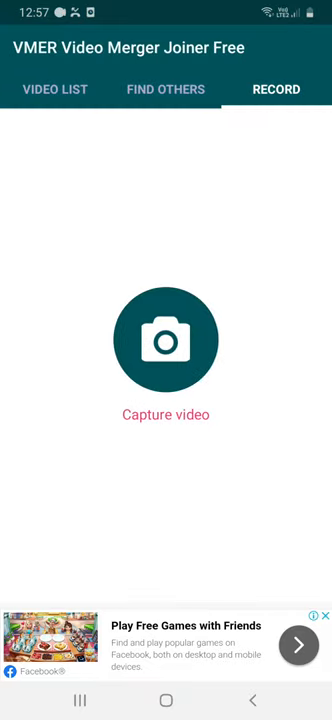
pyautogui.click(56, 88)
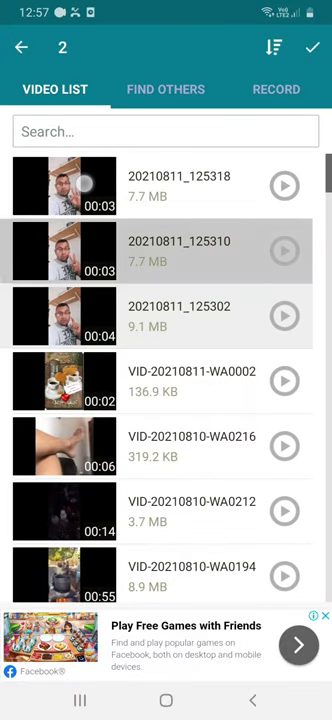
pyautogui.click(312, 48)
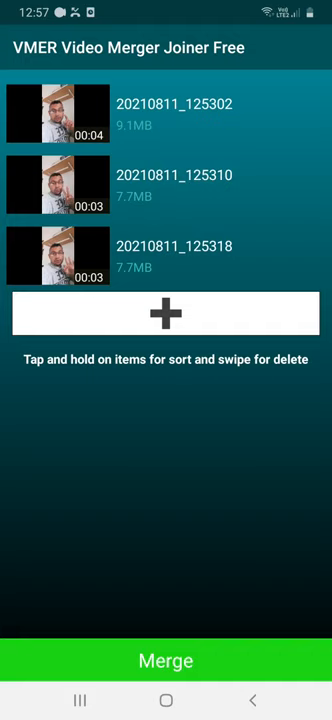
# Merge with output 720x1280, Medium quality and 30 fps, then continue to Save File
pyautogui.click(166, 660)
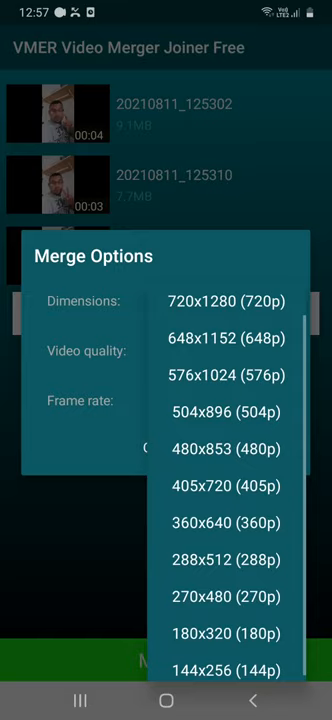
pyautogui.click(218, 300)
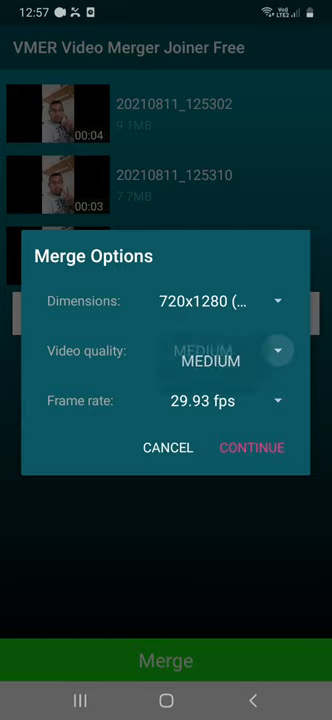
pyautogui.click(212, 350)
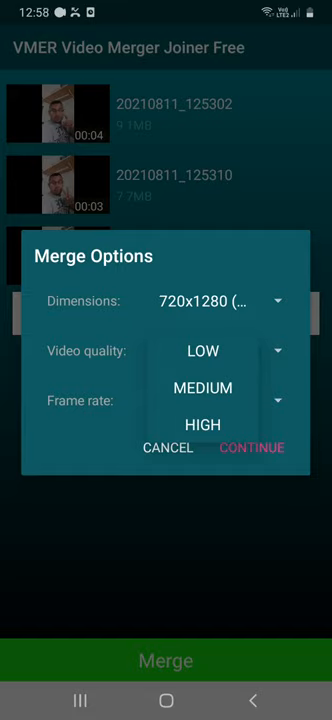
pyautogui.click(202, 388)
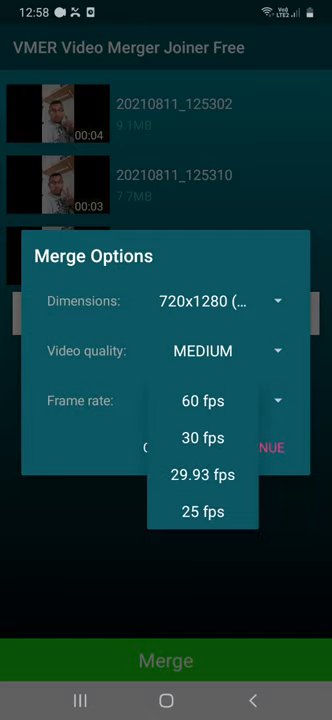
pyautogui.click(204, 438)
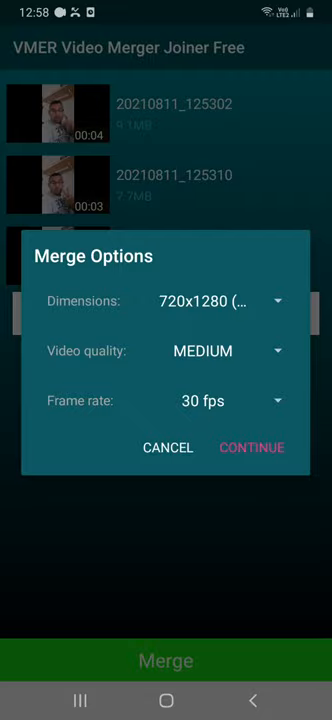
pyautogui.click(252, 448)
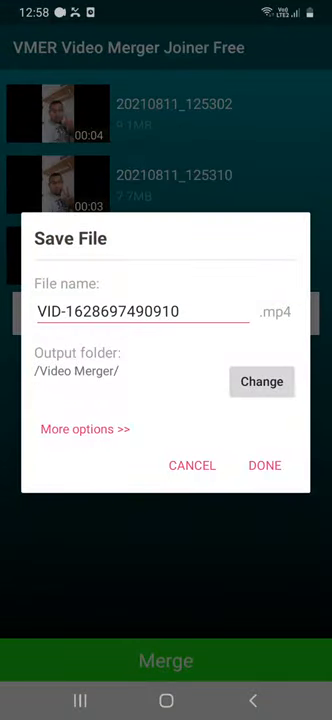
# Name the output 'video 1, 2 & 3' and start producing the merged video
pyautogui.click(144, 312)
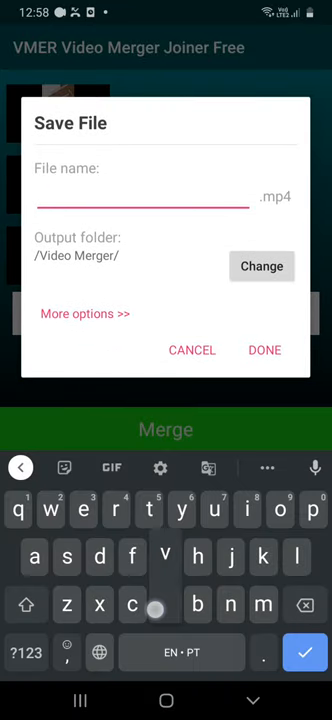
pyautogui.write('video 1,')
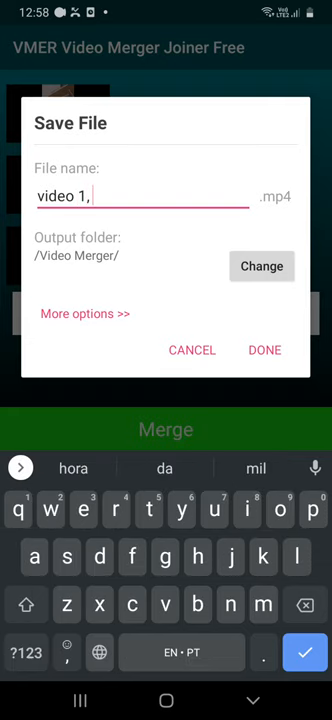
pyautogui.write('2')
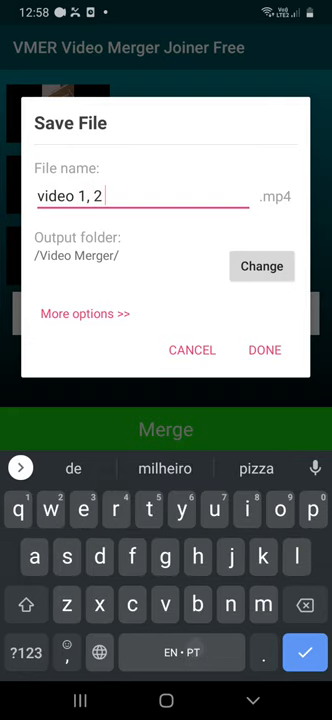
pyautogui.click(26, 652)
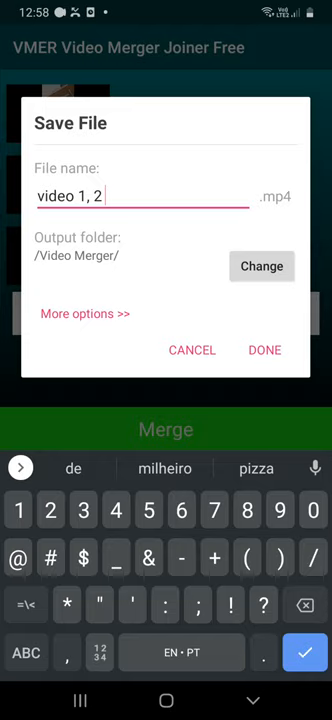
pyautogui.write('&')
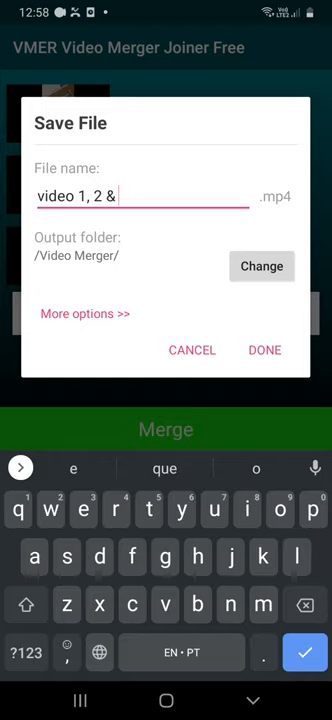
pyautogui.write('3')
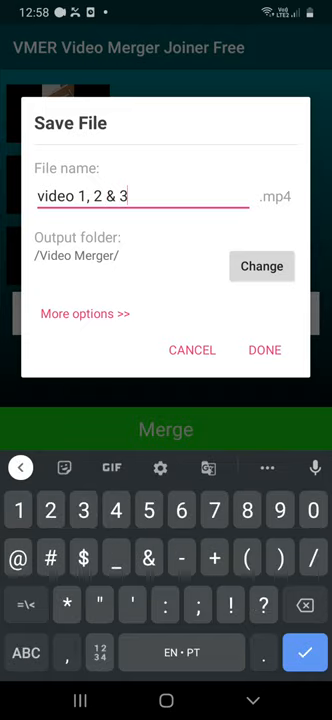
pyautogui.click(264, 350)
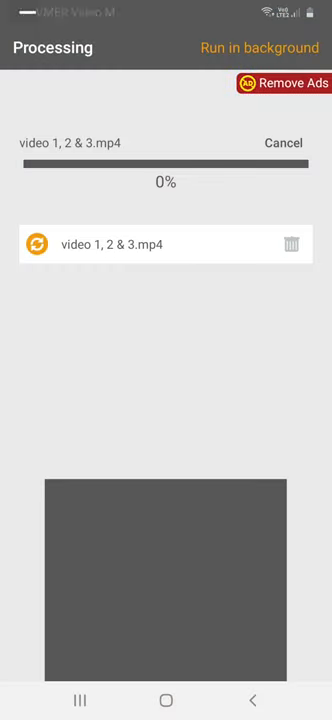